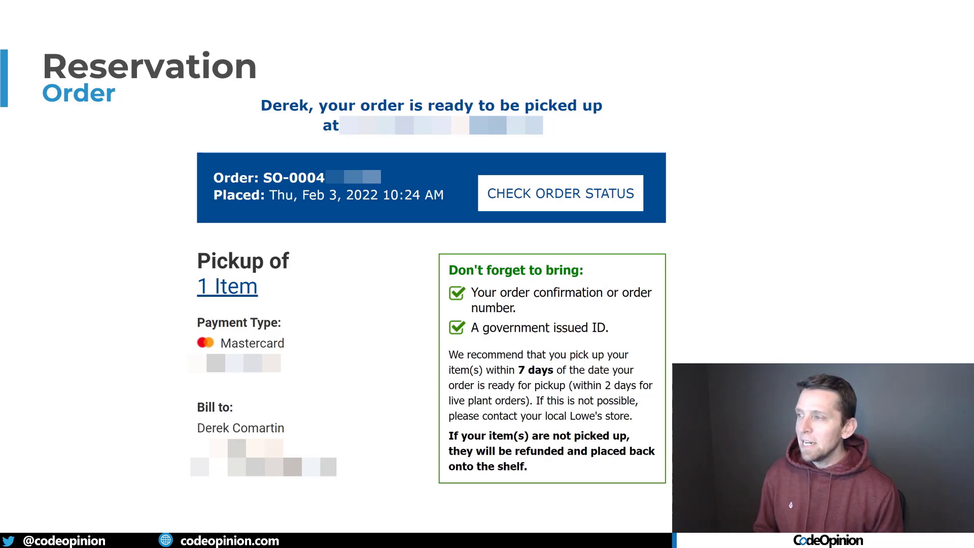
pyautogui.moveTo(556, 348)
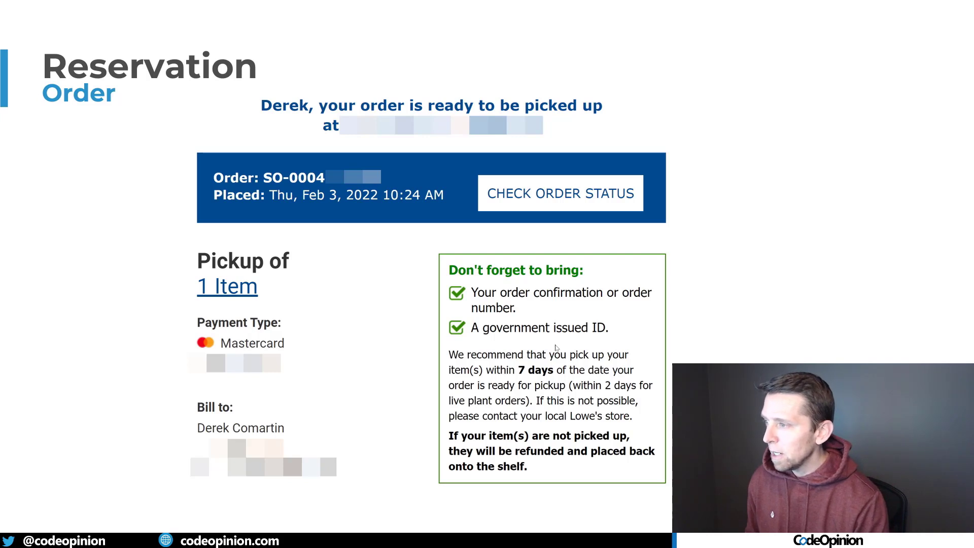
pyautogui.moveTo(687, 345)
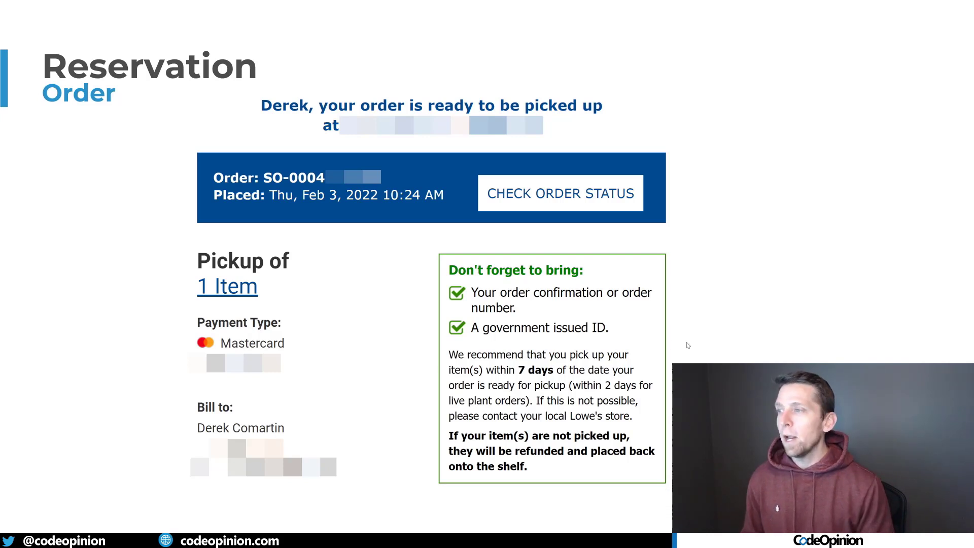